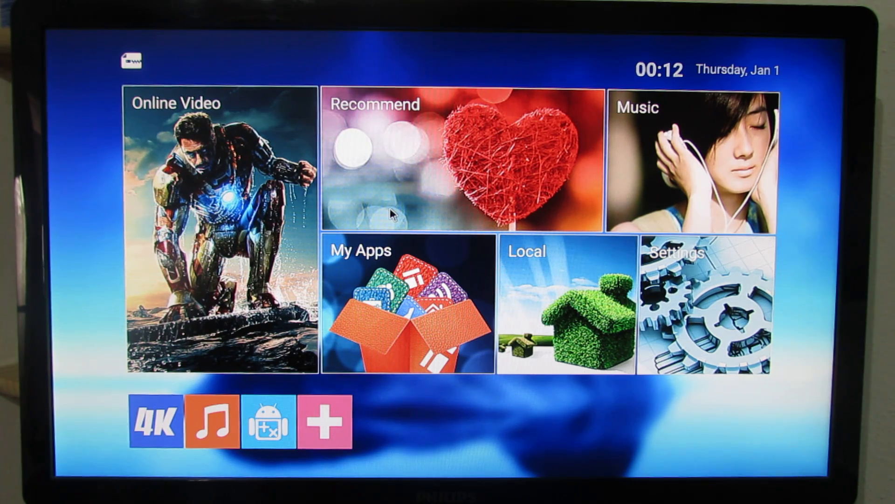
{"action": "mouse_move", "coordinate": [260, 62]}
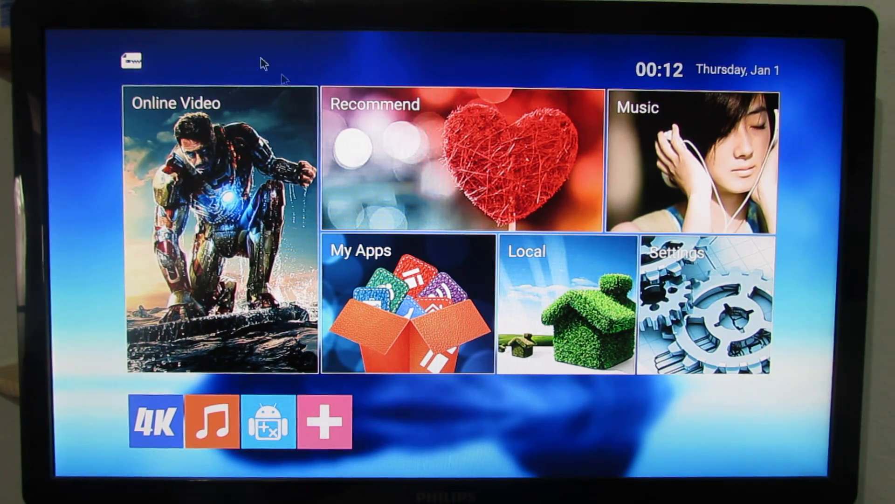
{"action": "mouse_move", "coordinate": [401, 45]}
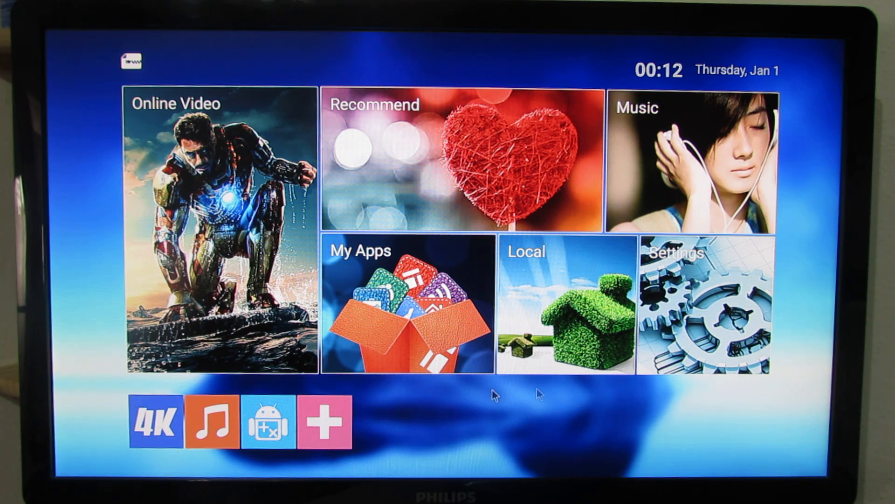
{"action": "mouse_move", "coordinate": [665, 300]}
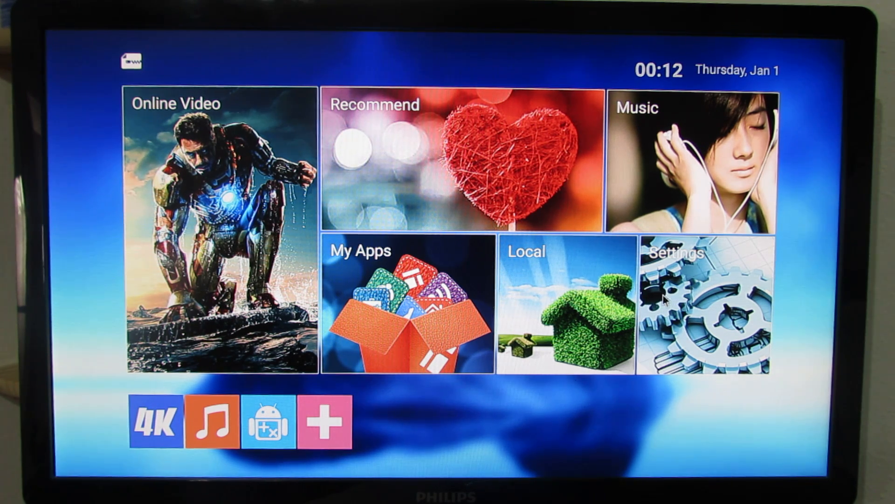
{"action": "mouse_move", "coordinate": [665, 288]}
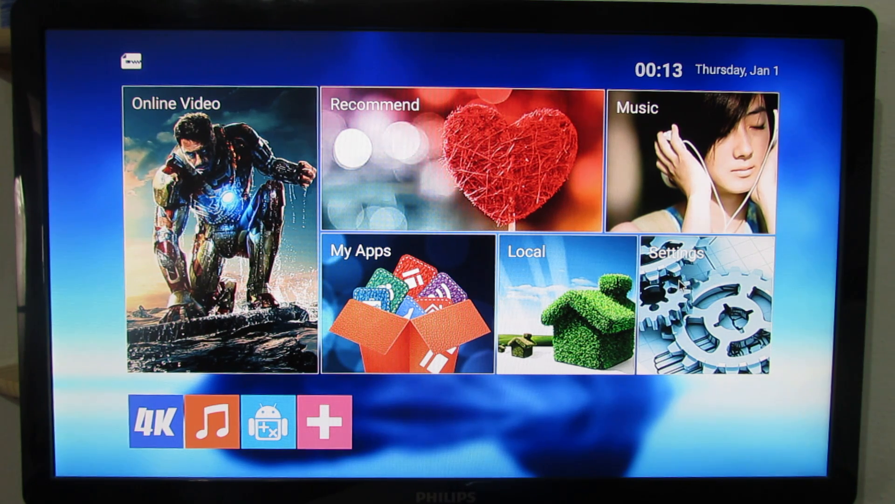
{"action": "mouse_move", "coordinate": [683, 283]}
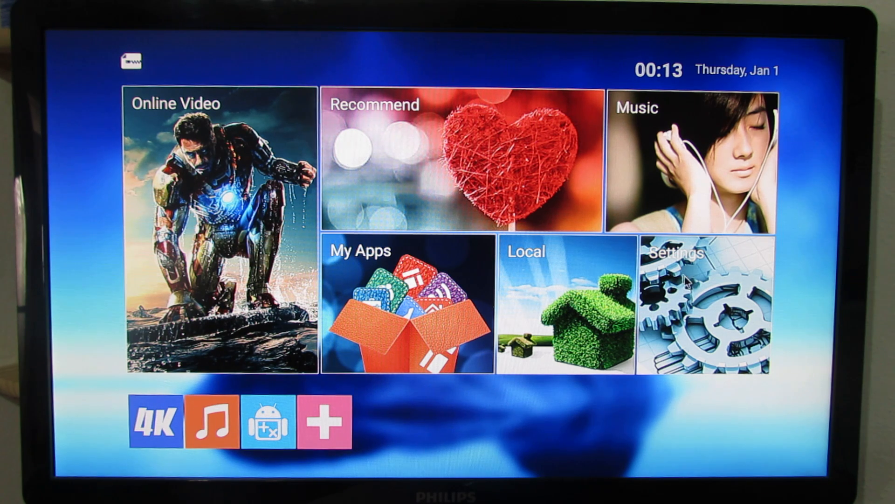
{"action": "mouse_move", "coordinate": [692, 286]}
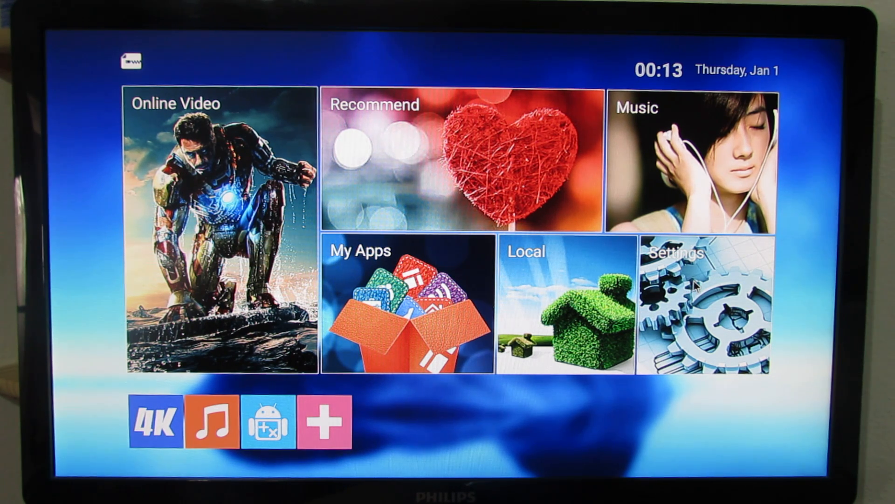
{"action": "mouse_move", "coordinate": [814, 263]}
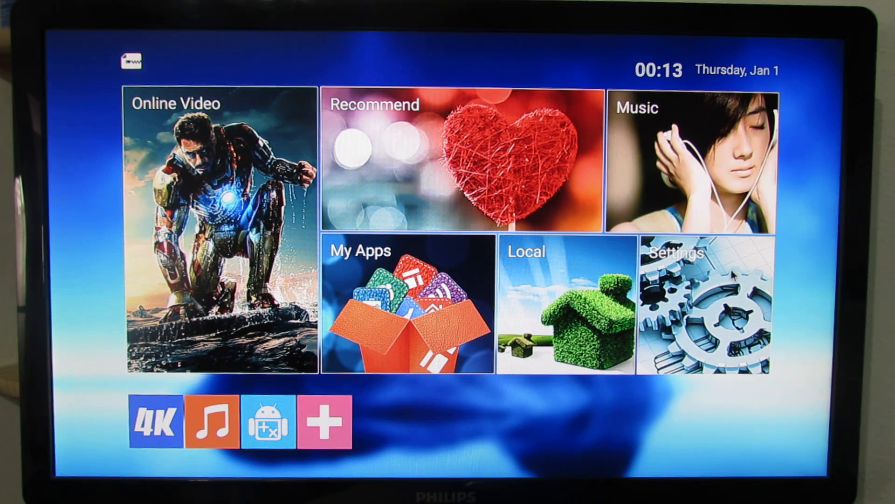
Browse the launcher's My Apps and Local pages, then return to the home screen.
{"action": "left_click", "coordinate": [702, 304]}
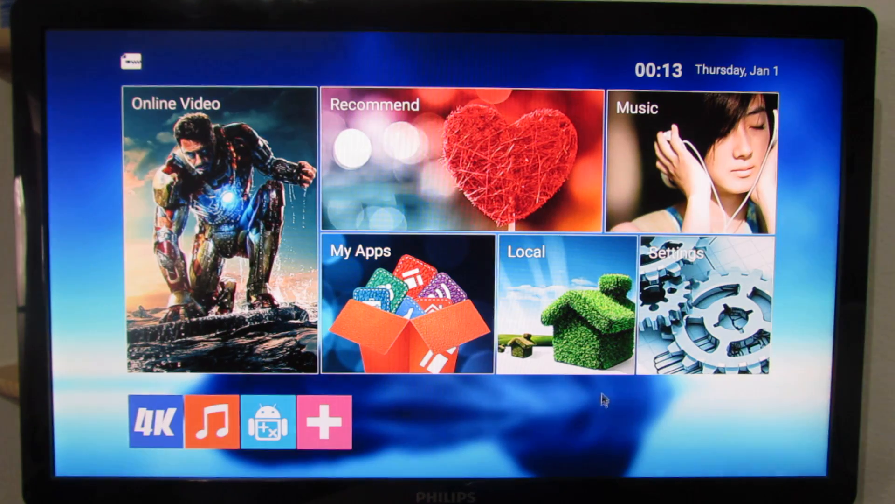
{"action": "mouse_move", "coordinate": [621, 423]}
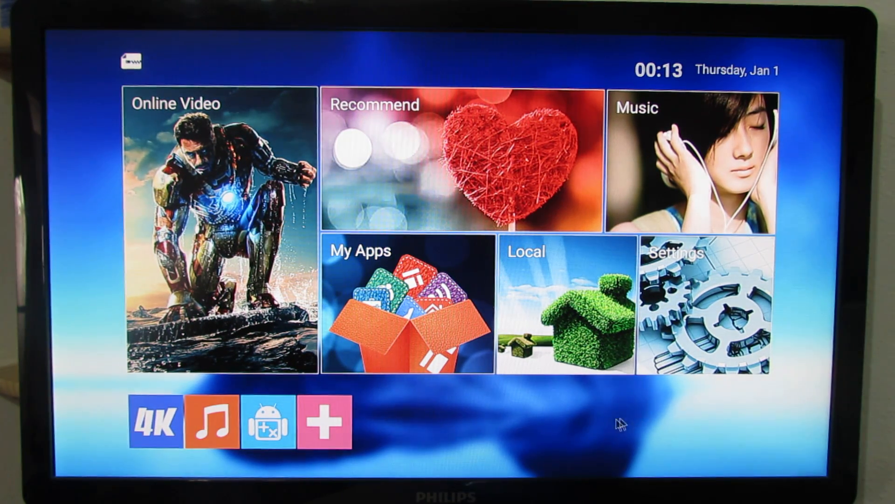
{"action": "mouse_move", "coordinate": [718, 78]}
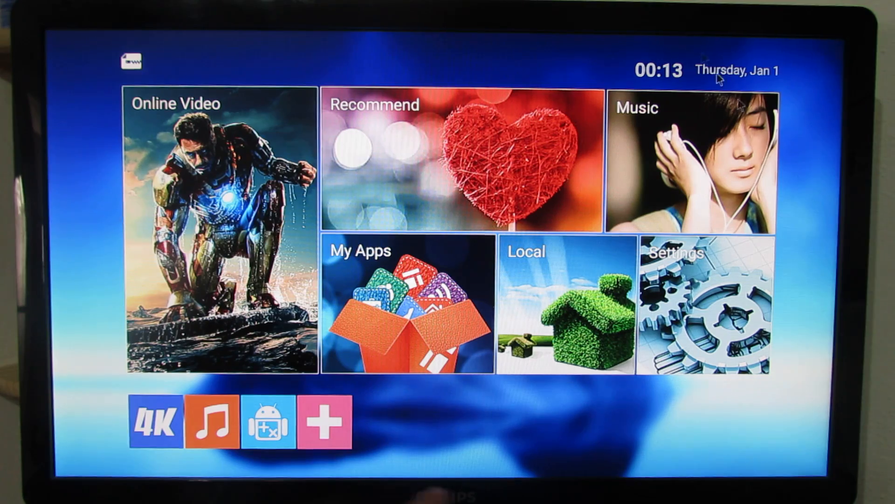
{"action": "mouse_move", "coordinate": [645, 457]}
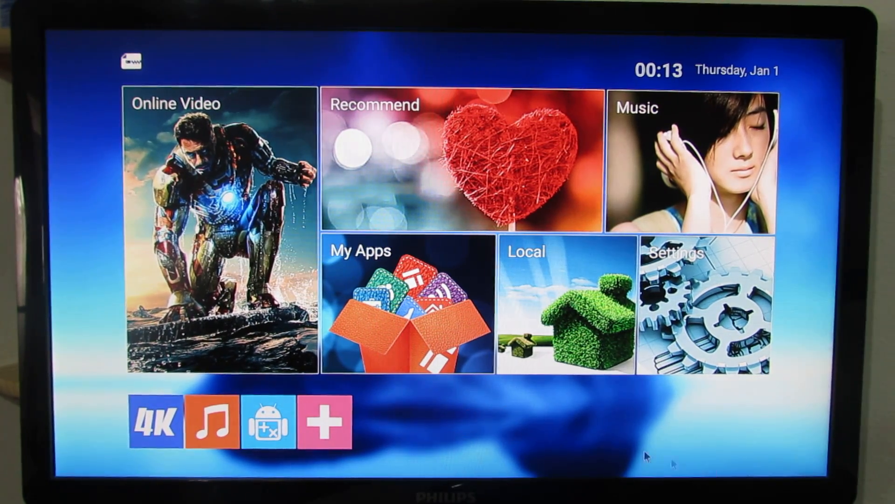
{"action": "mouse_move", "coordinate": [457, 448]}
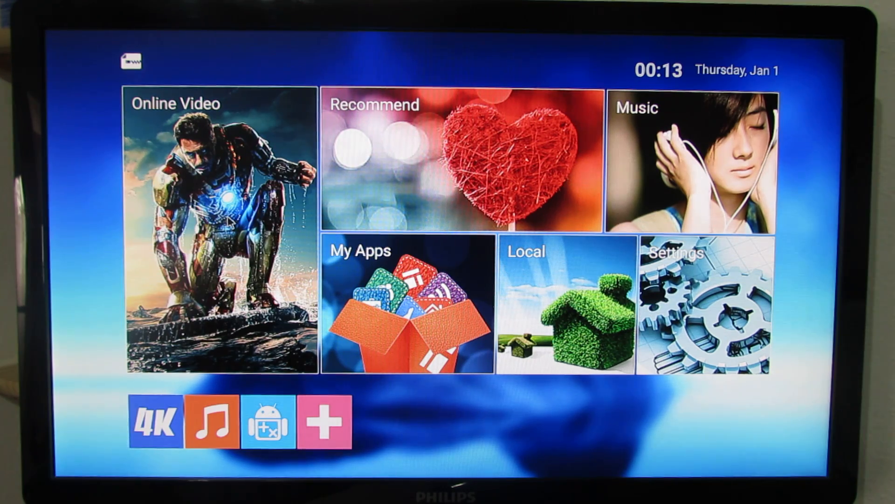
{"action": "mouse_move", "coordinate": [399, 174]}
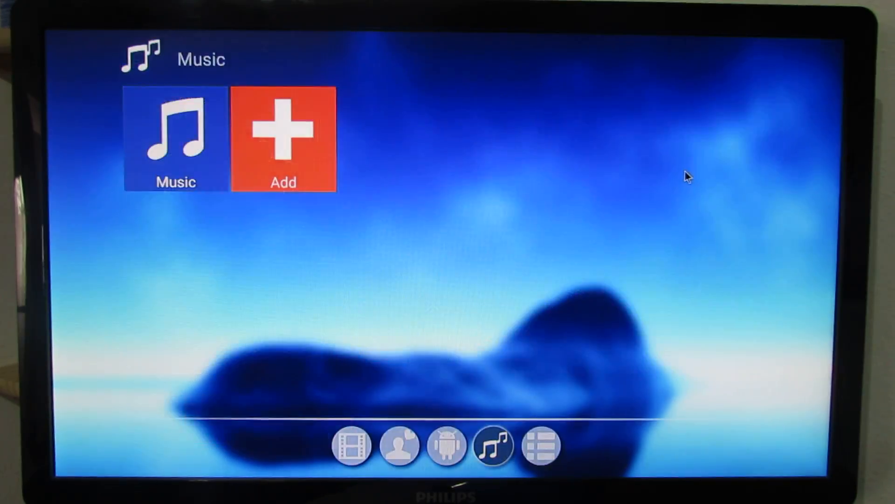
{"action": "left_click", "coordinate": [447, 445]}
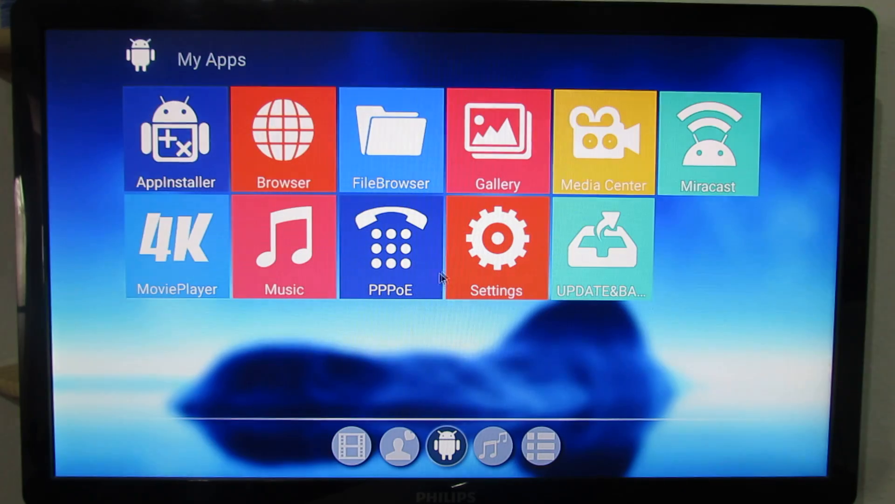
{"action": "mouse_move", "coordinate": [383, 212]}
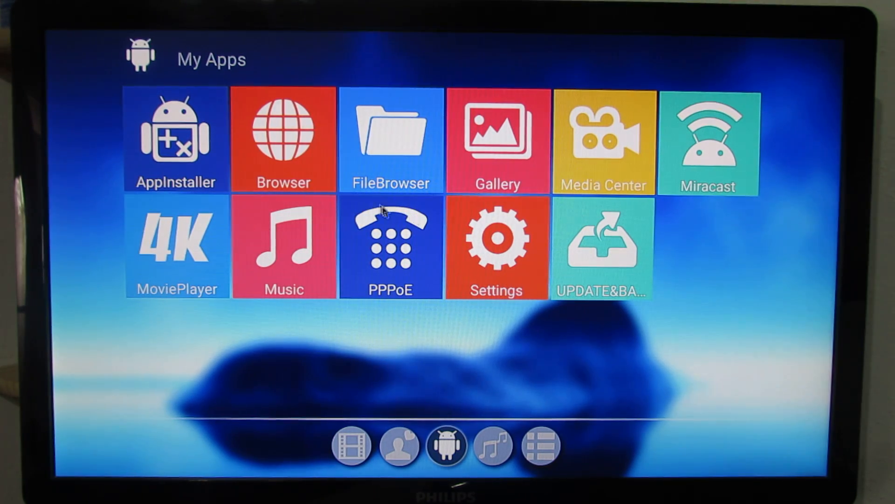
{"action": "mouse_move", "coordinate": [460, 293]}
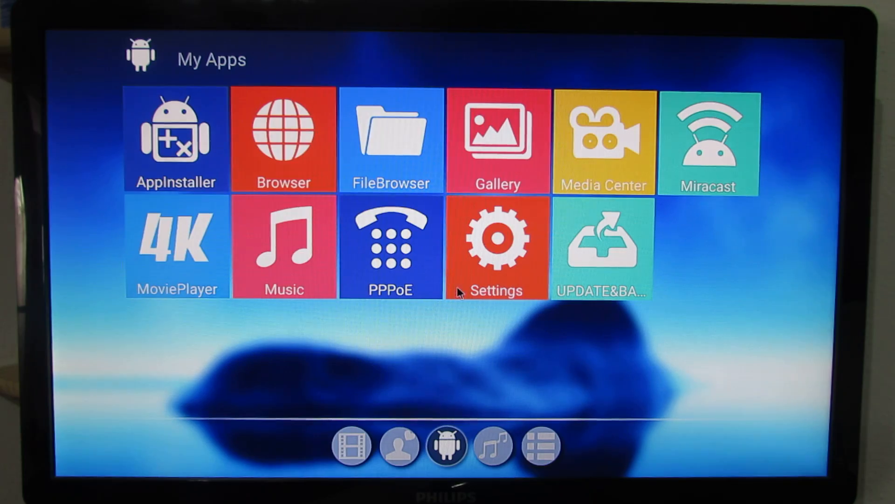
{"action": "left_click", "coordinate": [539, 445]}
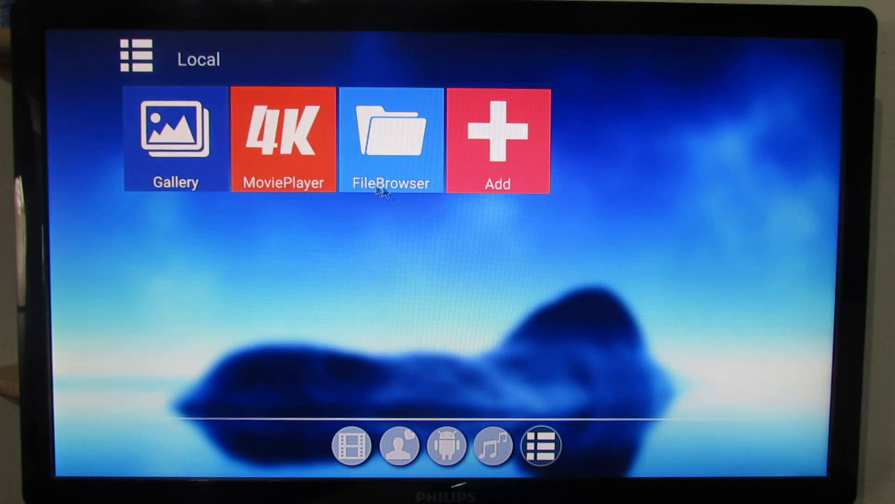
{"action": "left_click", "coordinate": [391, 142]}
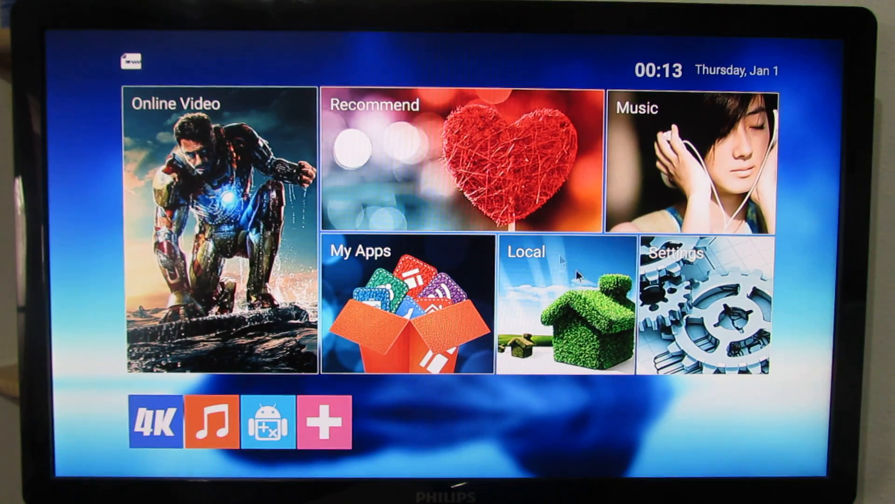
Review the device settings' Network page and return to the launcher home.
{"action": "left_click", "coordinate": [705, 308]}
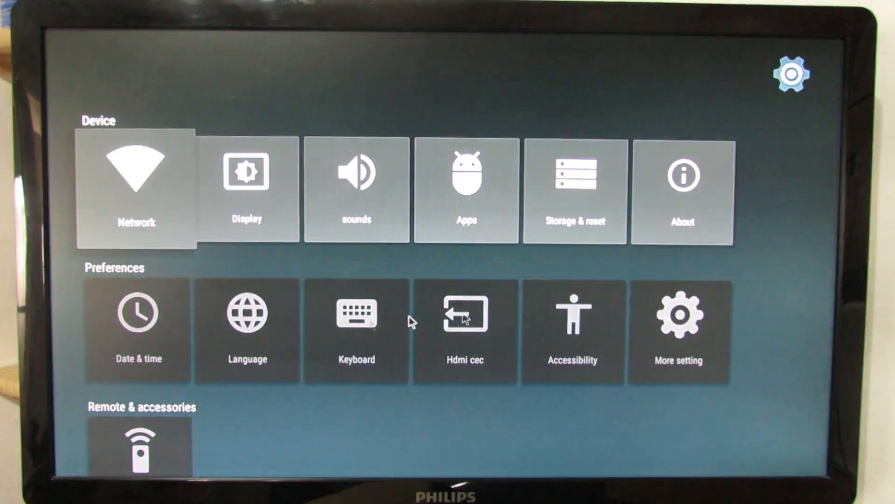
{"action": "mouse_move", "coordinate": [785, 324]}
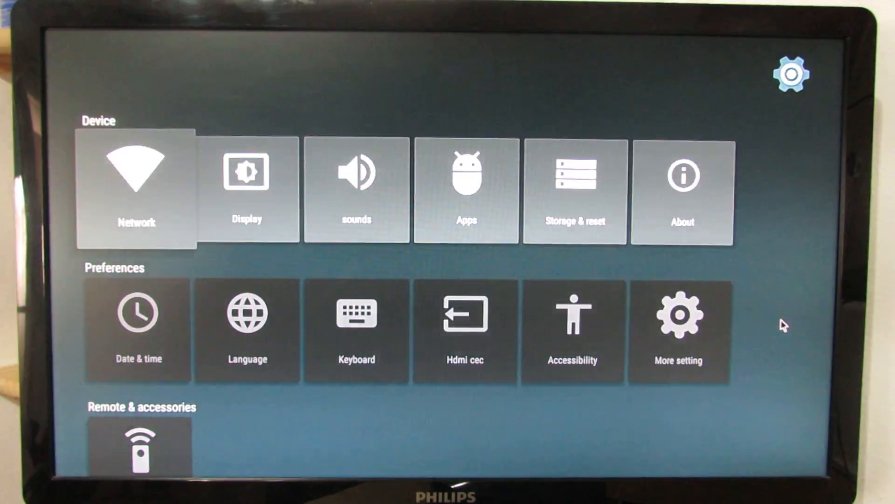
{"action": "scroll", "scroll_direction": "down", "scroll_amount": 3}
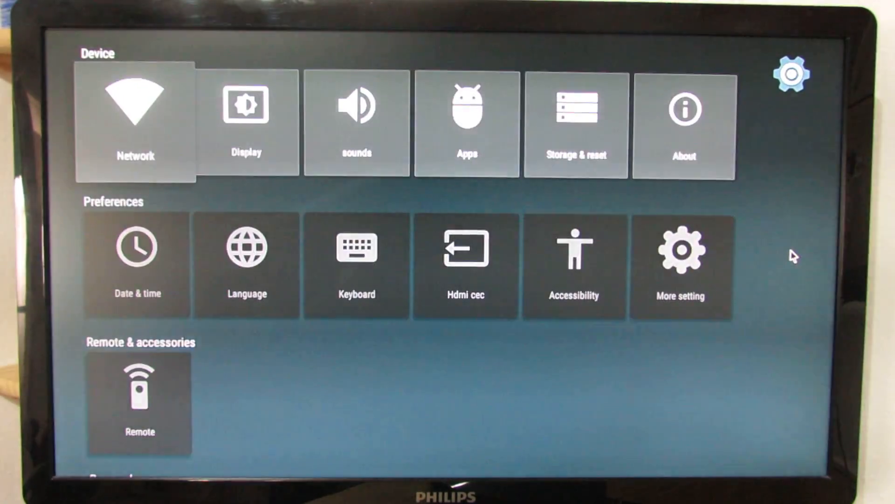
{"action": "left_click", "coordinate": [135, 123]}
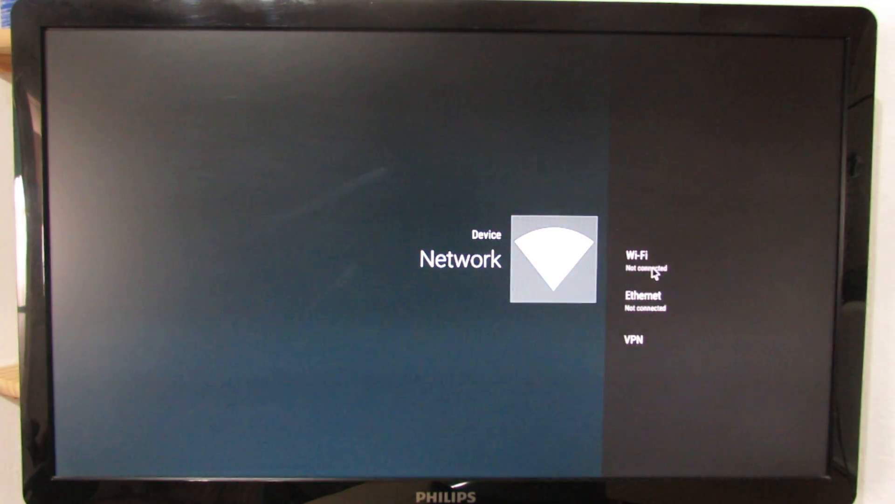
{"action": "left_click", "coordinate": [637, 260]}
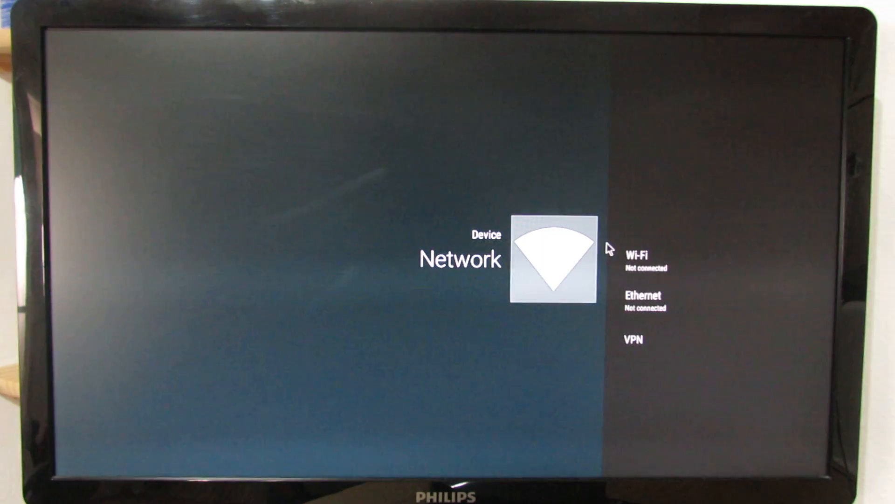
{"action": "left_click", "coordinate": [643, 295]}
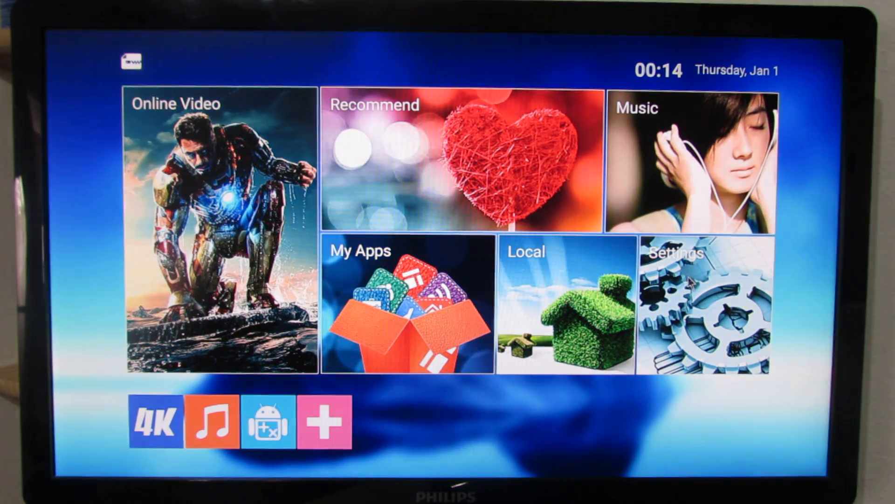
Review the TV-style Display settings options and the app categories list.
{"action": "left_click", "coordinate": [706, 306]}
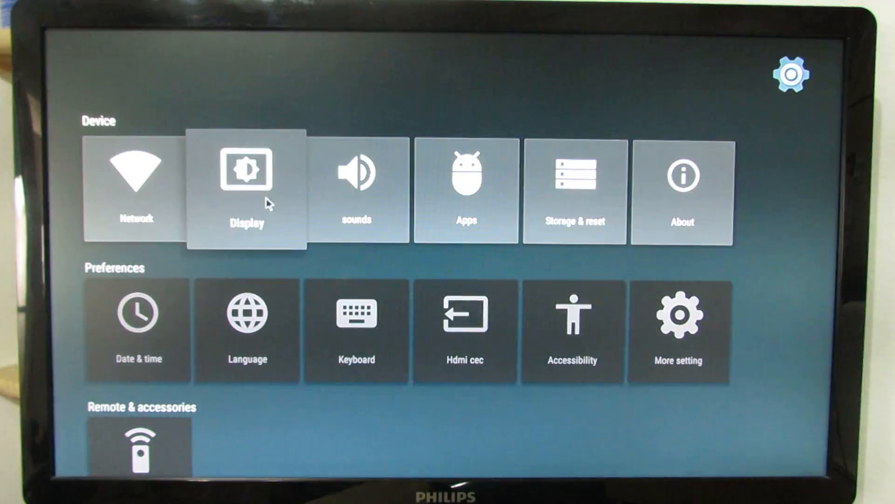
{"action": "left_click", "coordinate": [245, 189]}
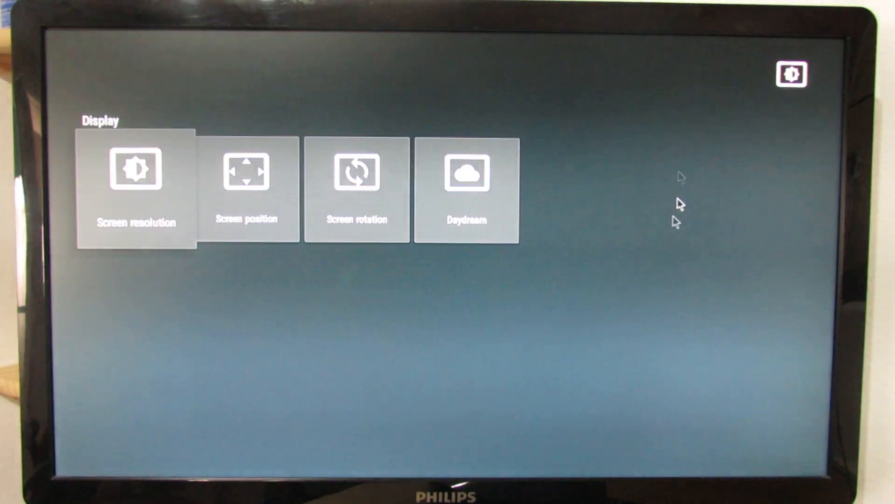
{"action": "mouse_move", "coordinate": [484, 294]}
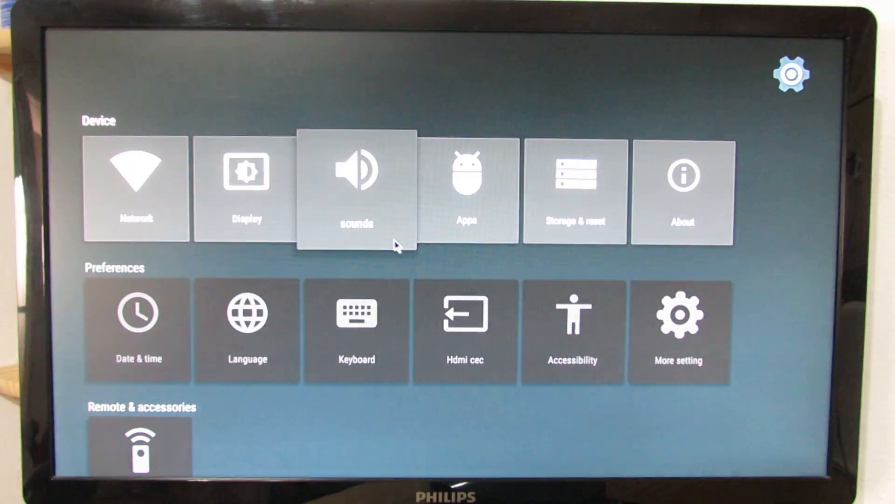
{"action": "left_click", "coordinate": [466, 188]}
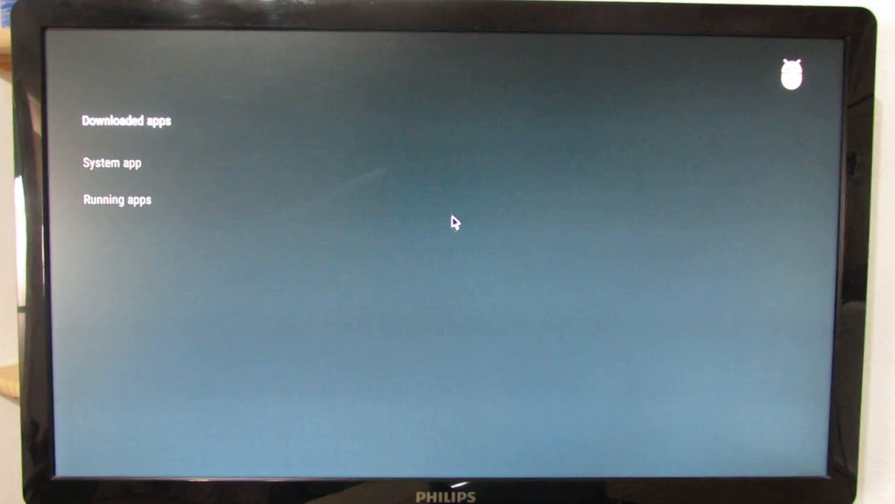
{"action": "left_click", "coordinate": [126, 121]}
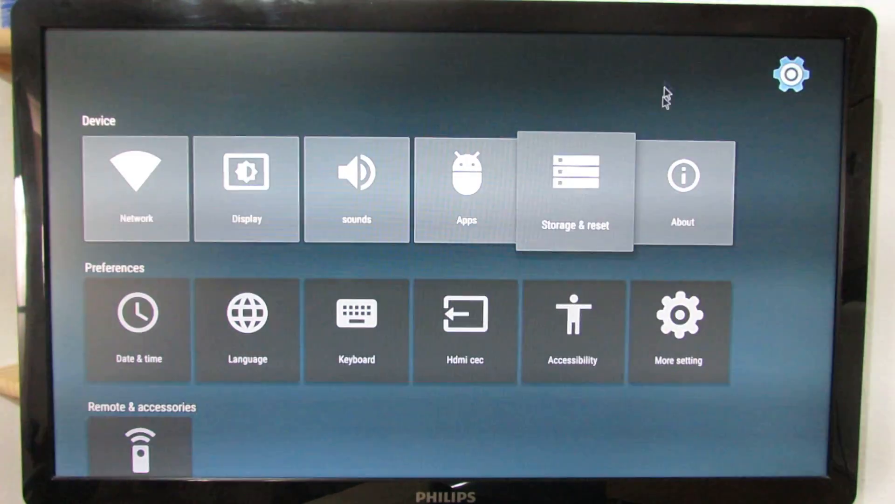
Review the About device information and the HDMI CEC control options.
{"action": "left_click", "coordinate": [683, 189]}
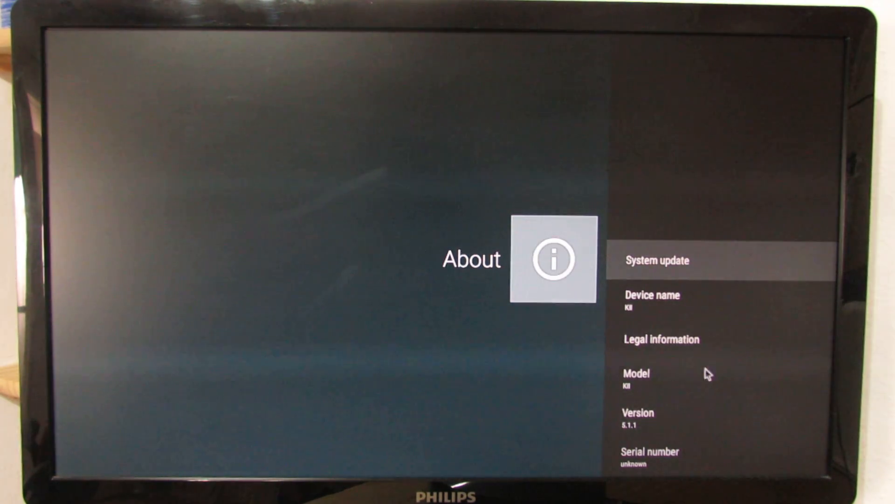
{"action": "mouse_move", "coordinate": [685, 388]}
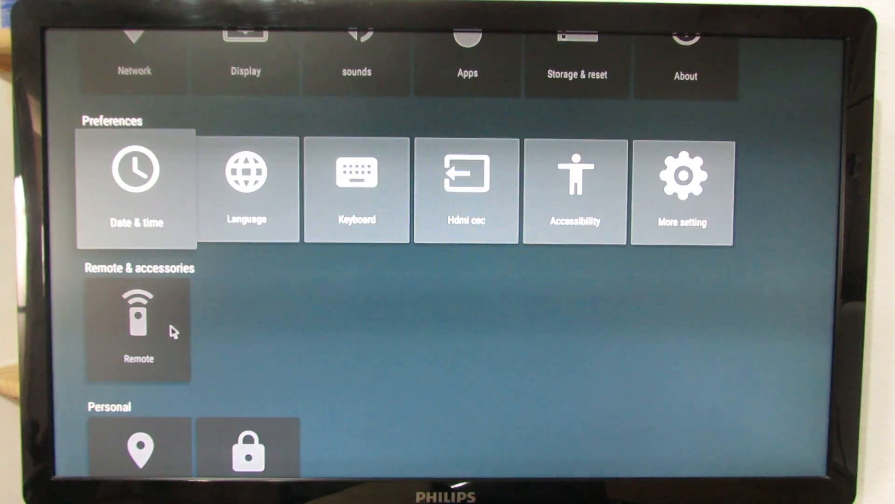
{"action": "left_click", "coordinate": [135, 188]}
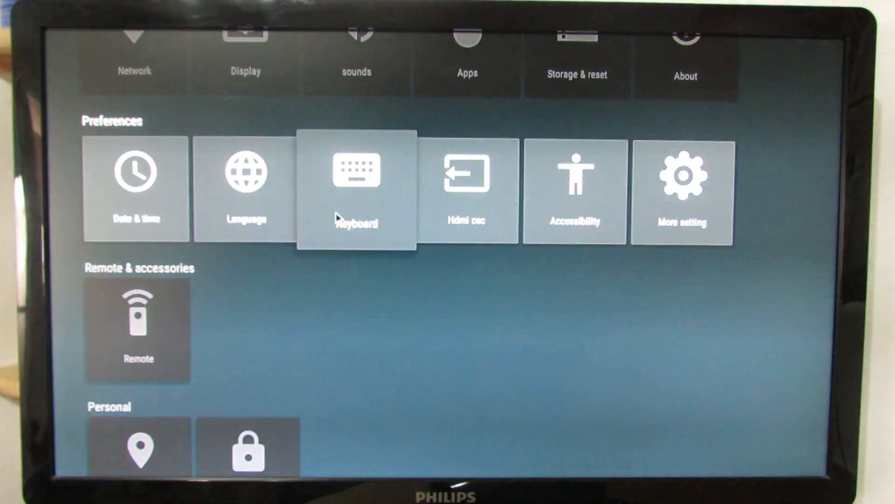
{"action": "left_click", "coordinate": [355, 189]}
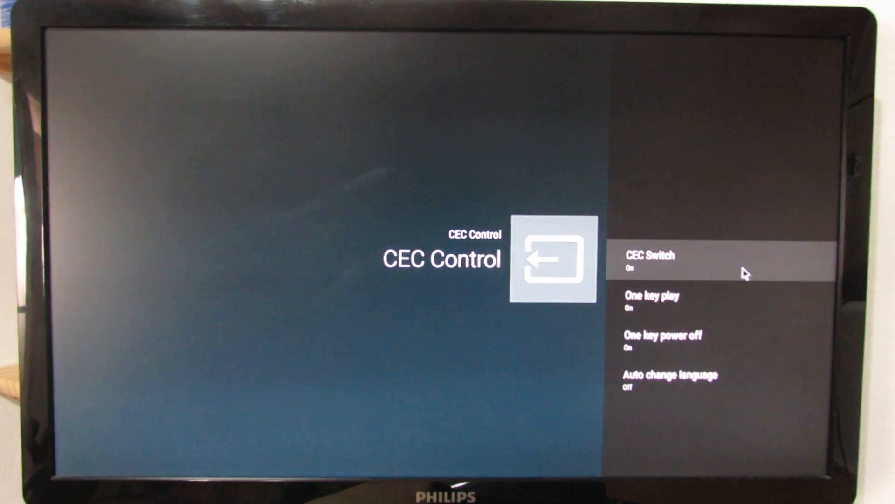
{"action": "mouse_move", "coordinate": [383, 279]}
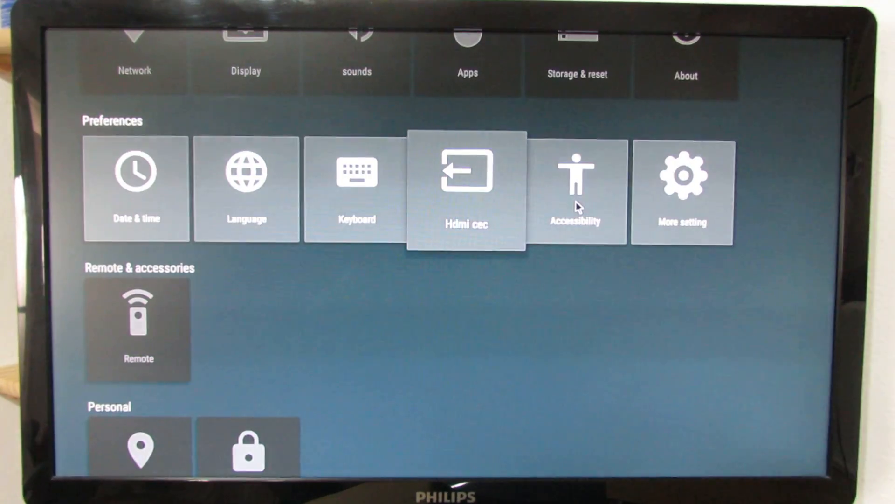
{"action": "left_click", "coordinate": [577, 188]}
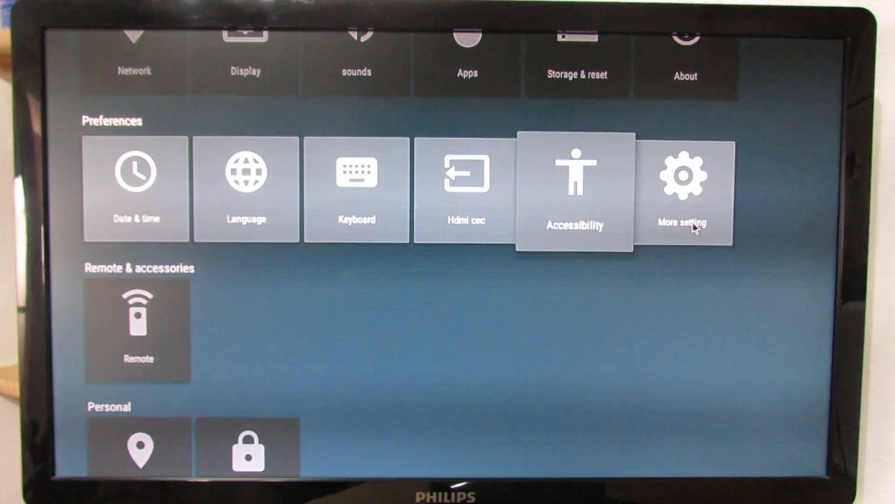
Bring up the classic Lollipop settings list and its About phone page (model K2, Android 5.1.1).
{"action": "left_click", "coordinate": [683, 190]}
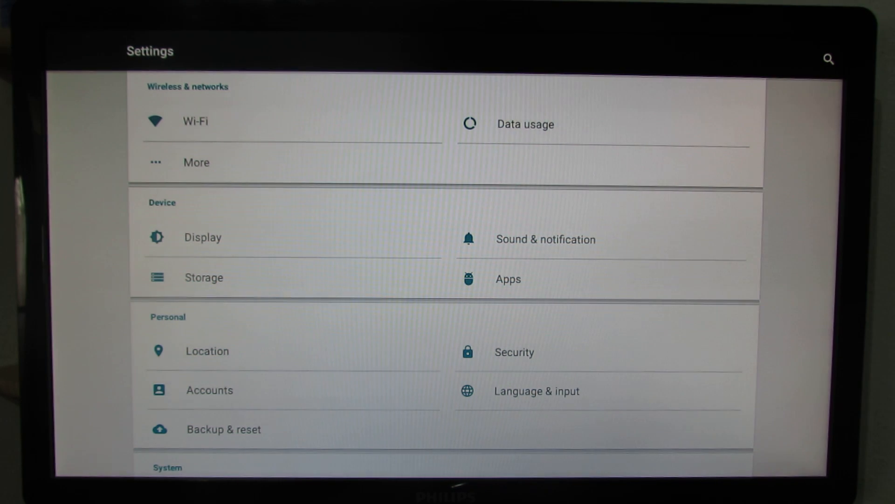
{"action": "scroll", "scroll_direction": "down", "scroll_amount": 3}
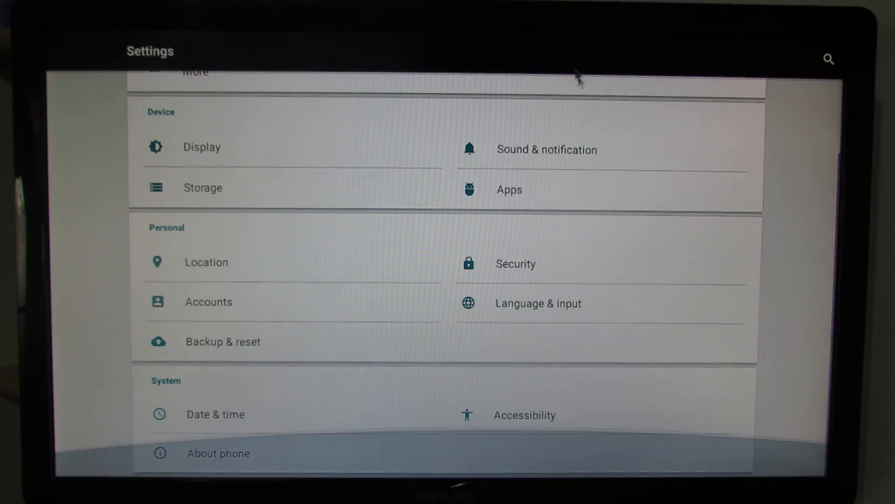
{"action": "left_click", "coordinate": [219, 453]}
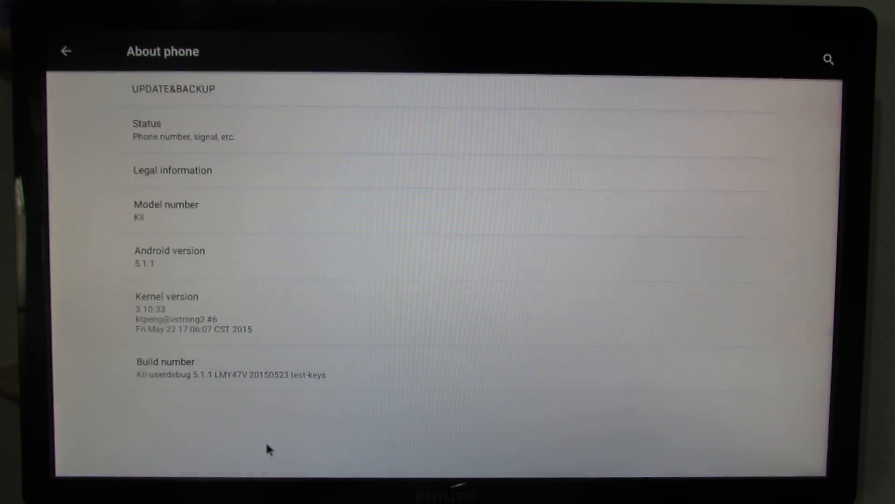
{"action": "mouse_move", "coordinate": [222, 274]}
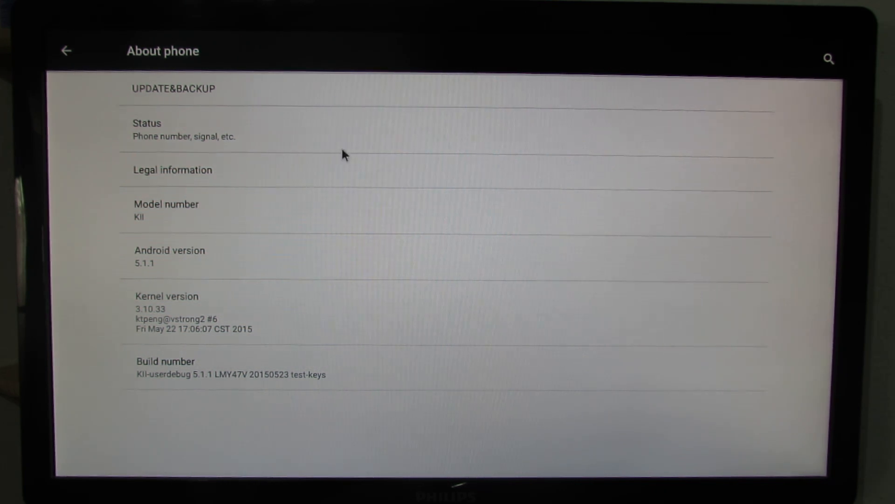
{"action": "mouse_move", "coordinate": [294, 82]}
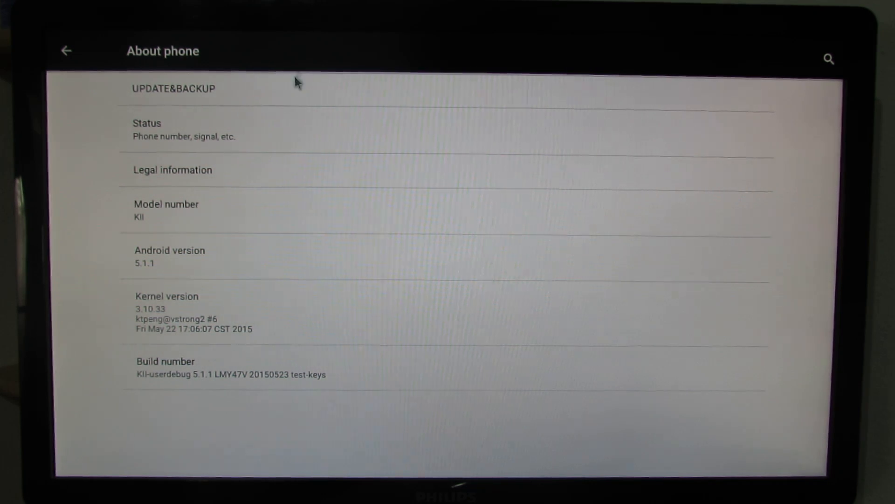
Back out of About phone and scroll through the classic settings list's sections.
{"action": "left_click", "coordinate": [65, 51]}
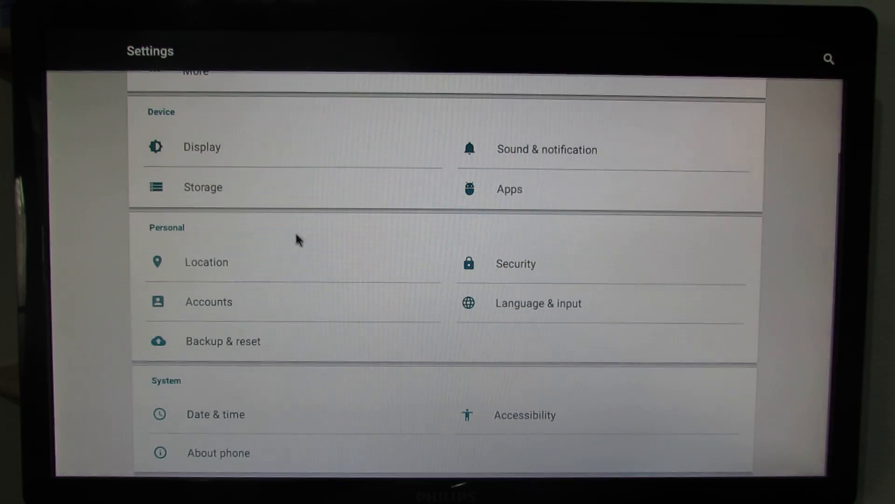
{"action": "scroll", "scroll_direction": "up", "scroll_amount": 3}
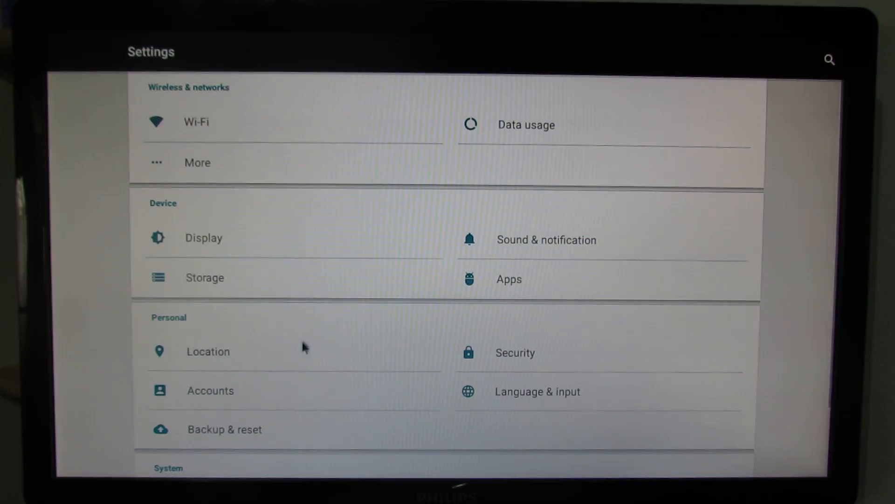
{"action": "scroll", "scroll_direction": "down", "scroll_amount": 3}
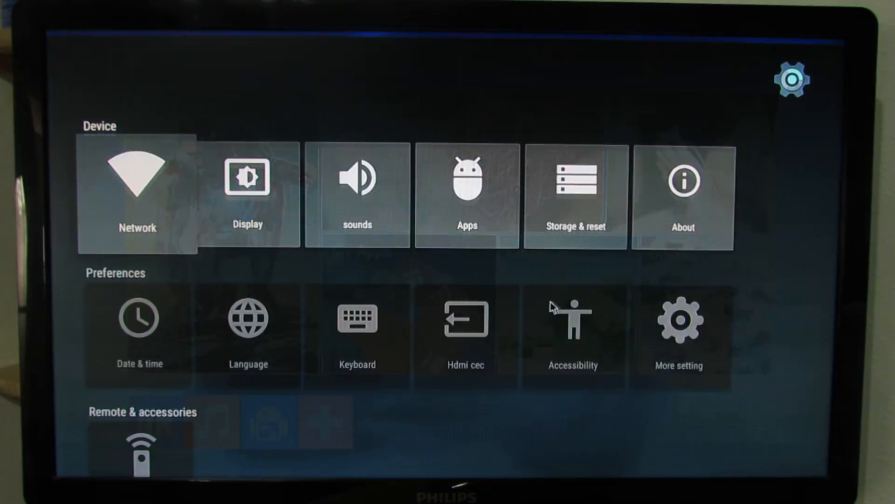
{"action": "scroll", "scroll_direction": "down", "scroll_amount": 3}
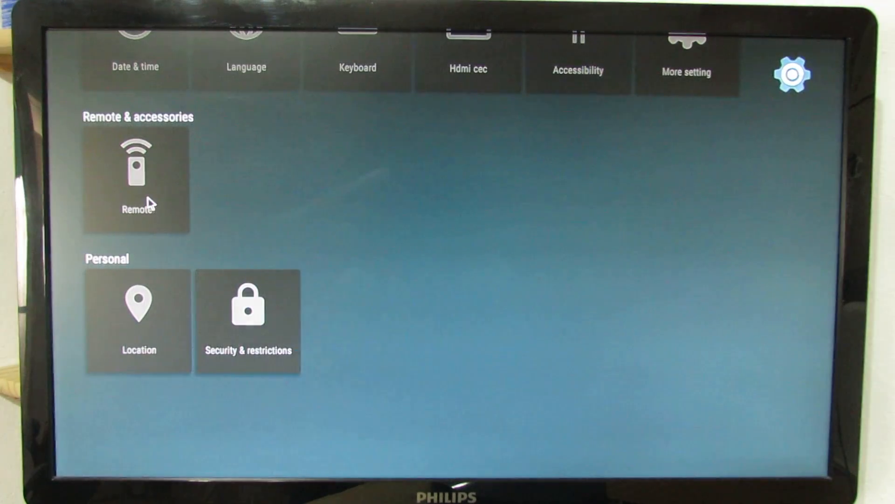
{"action": "left_click", "coordinate": [138, 177]}
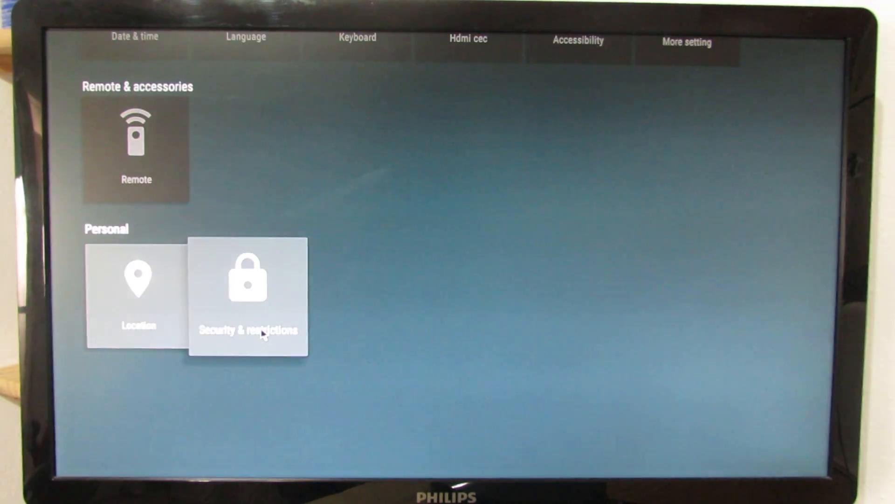
{"action": "left_click", "coordinate": [248, 294]}
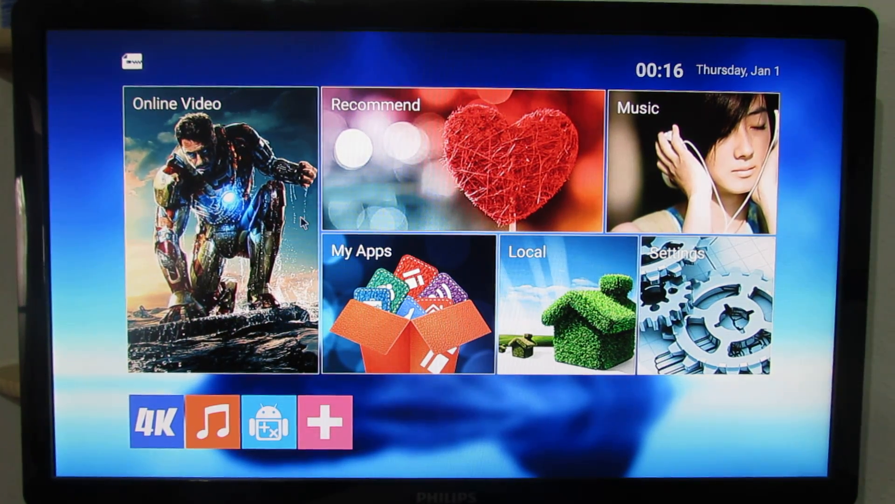
{"action": "mouse_move", "coordinate": [99, 39]}
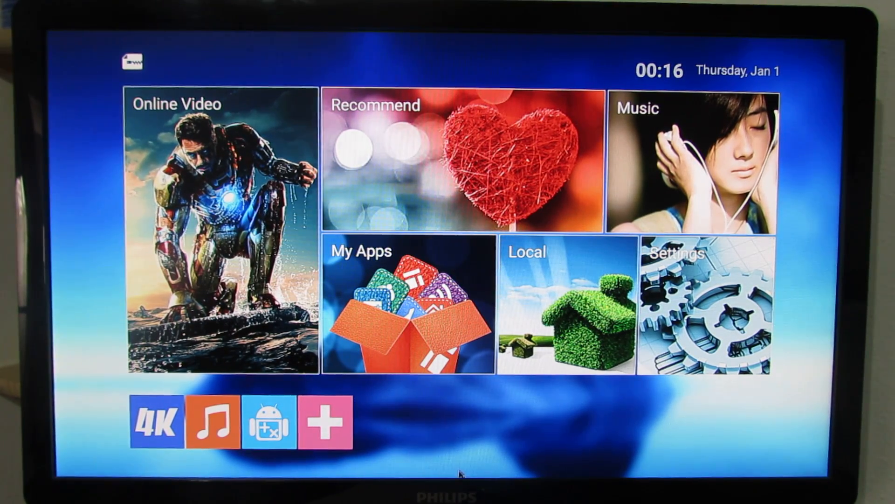
{"action": "mouse_move", "coordinate": [85, 39]}
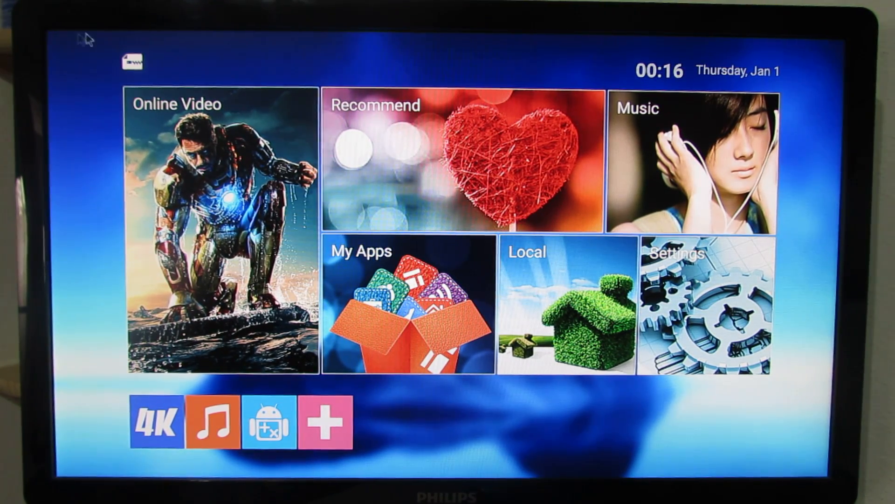